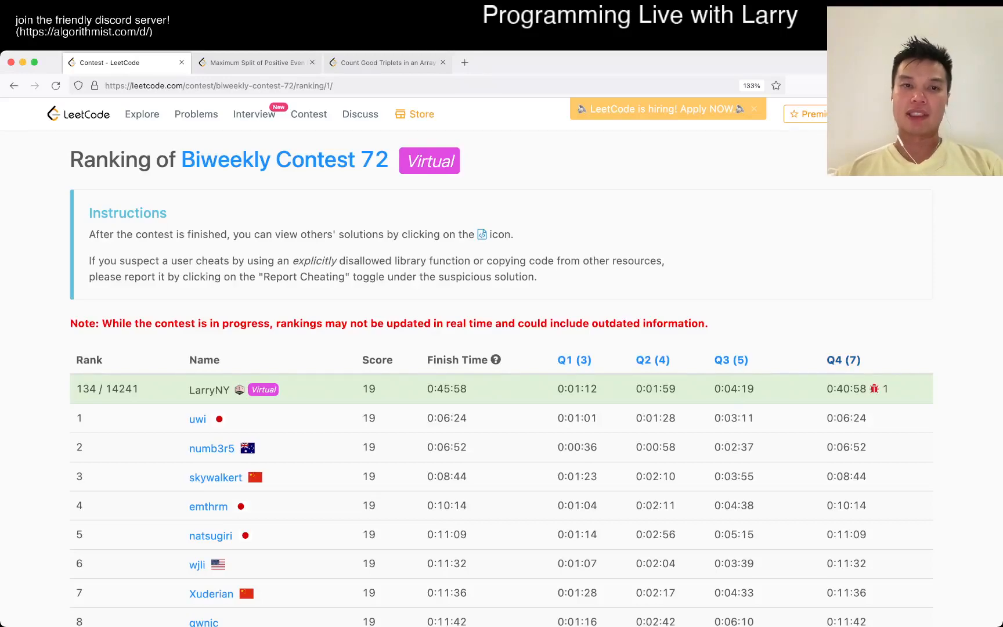
- Switch to the 'Maximum Split of Positive Even Integers' problem tab
{"action": "left_click", "coordinate": [255, 63]}
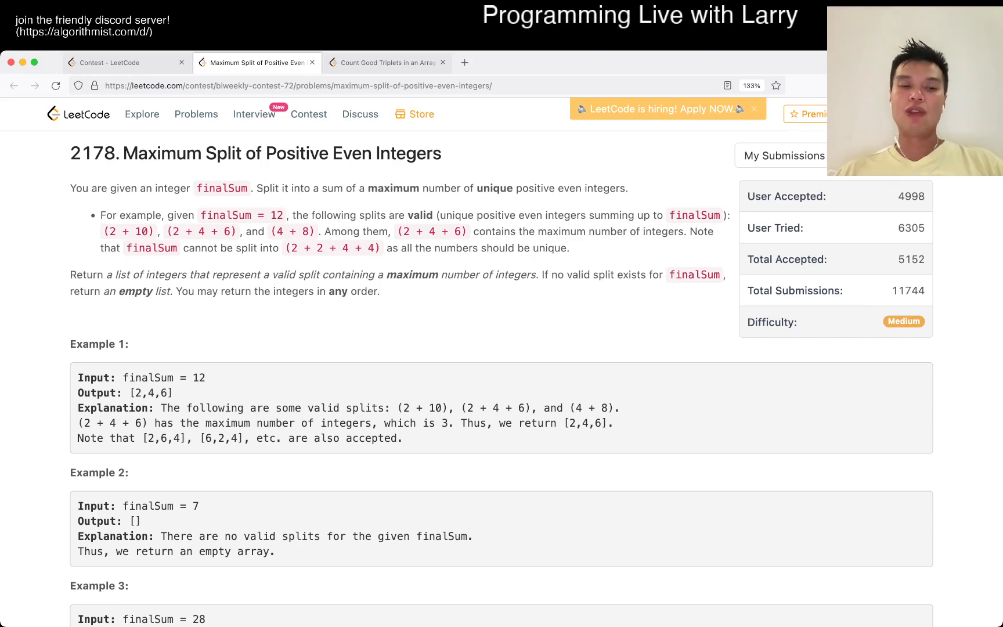
{"action": "scroll", "scroll_direction": "down", "scroll_amount": 3}
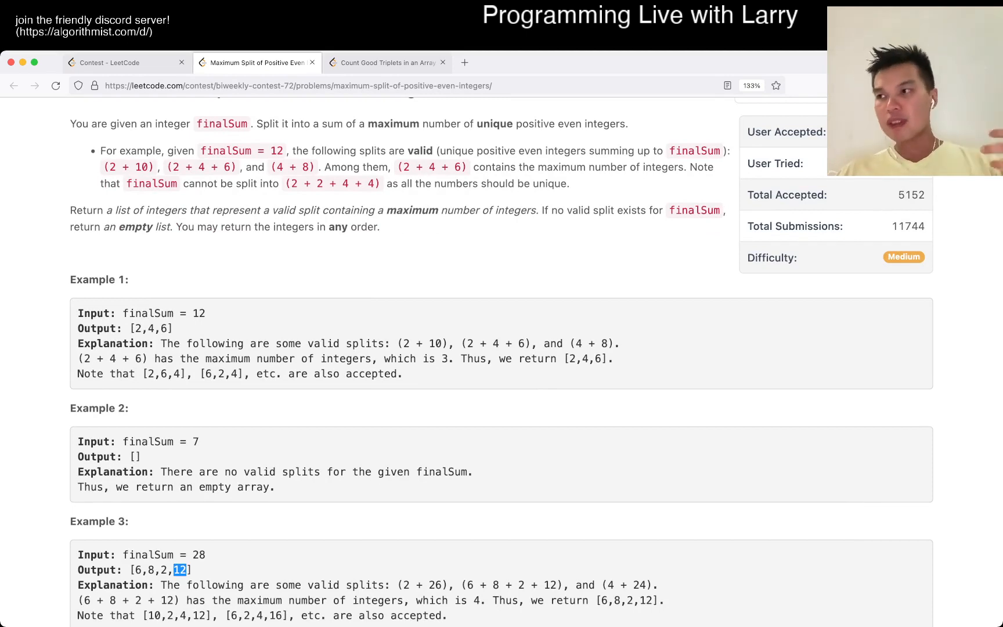
{"action": "scroll", "scroll_direction": "down", "scroll_amount": 3}
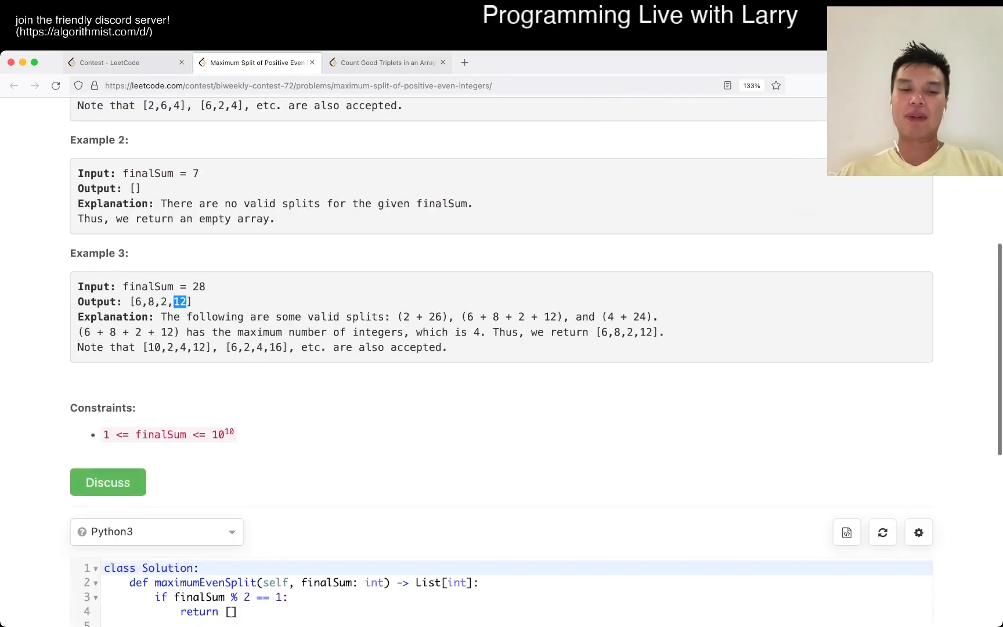
{"action": "left_click", "coordinate": [119, 63]}
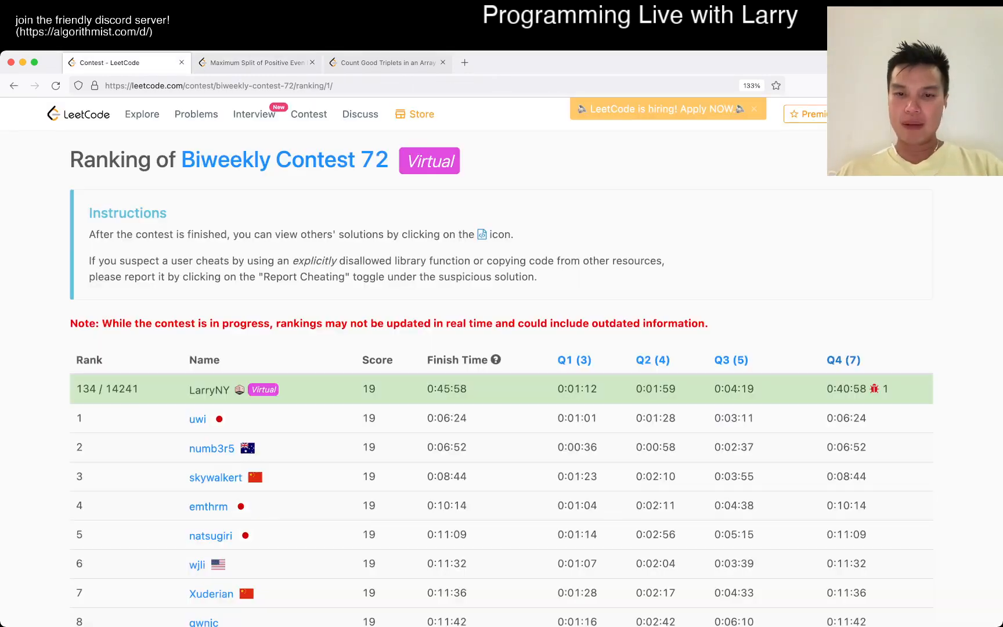
{"action": "left_click", "coordinate": [254, 63]}
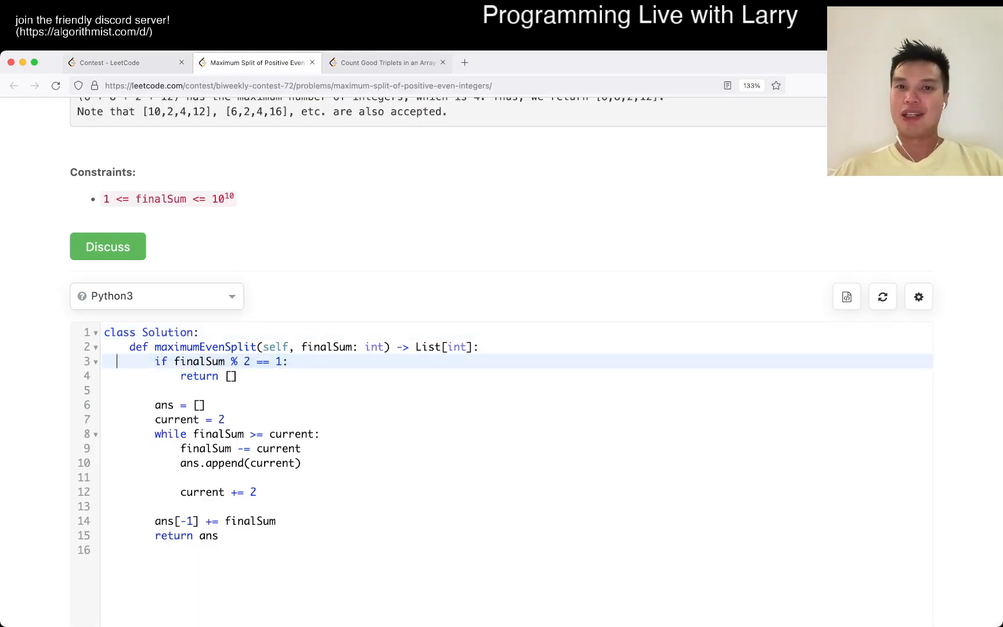
{"action": "left_click", "coordinate": [192, 404]}
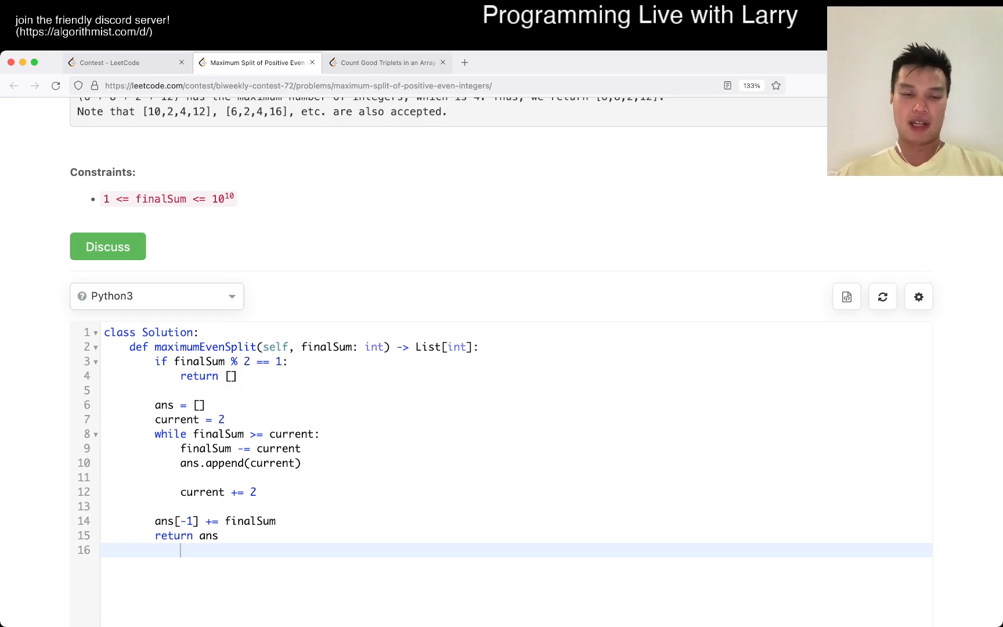
{"action": "scroll", "scroll_direction": "up", "scroll_amount": 3}
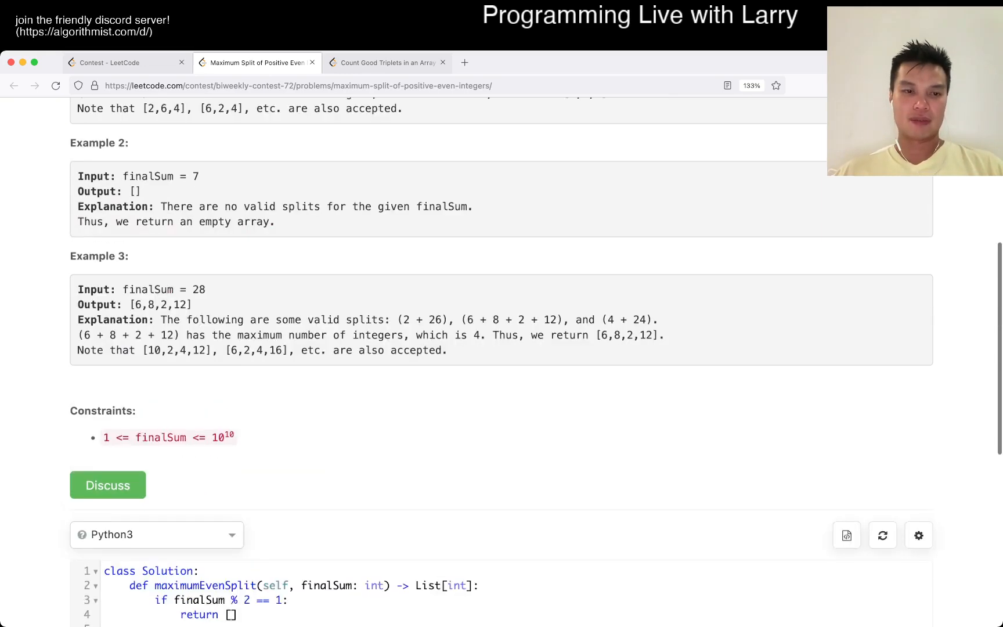
{"action": "scroll", "scroll_direction": "down", "scroll_amount": 3}
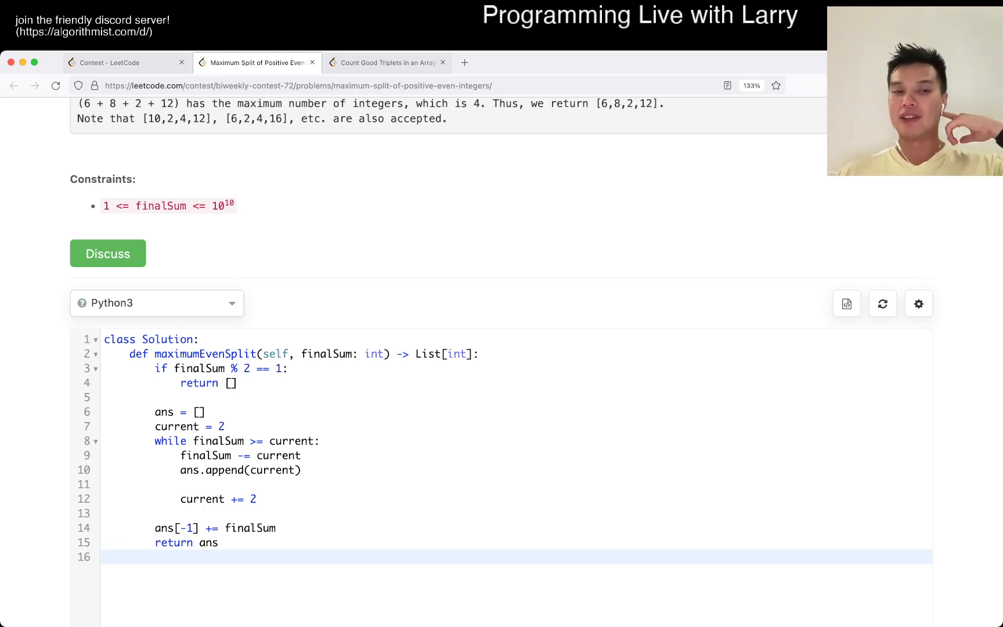
{"action": "left_click", "coordinate": [181, 558]}
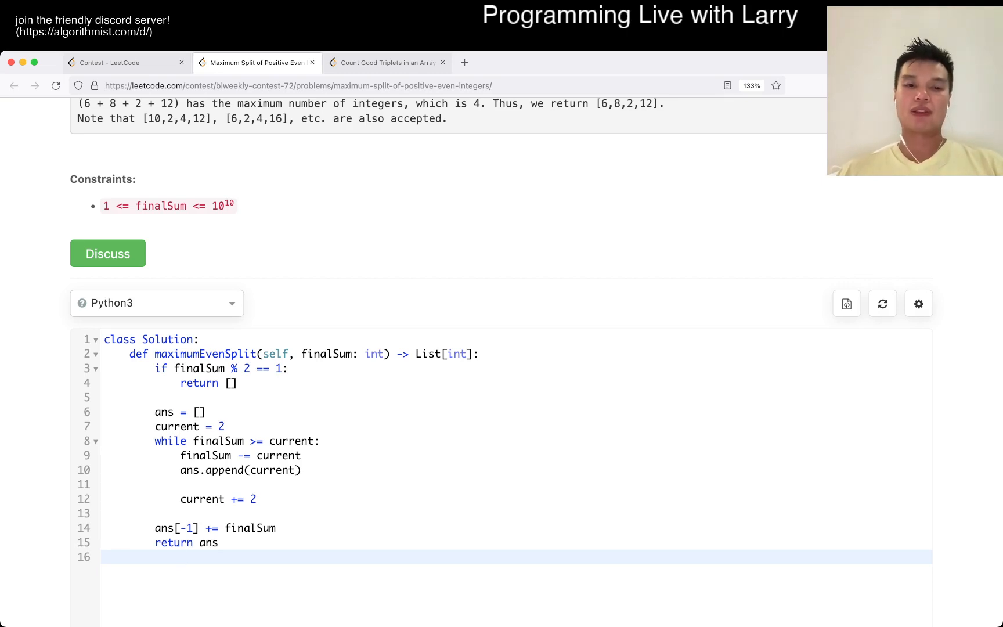
{"action": "double_click", "coordinate": [326, 353]}
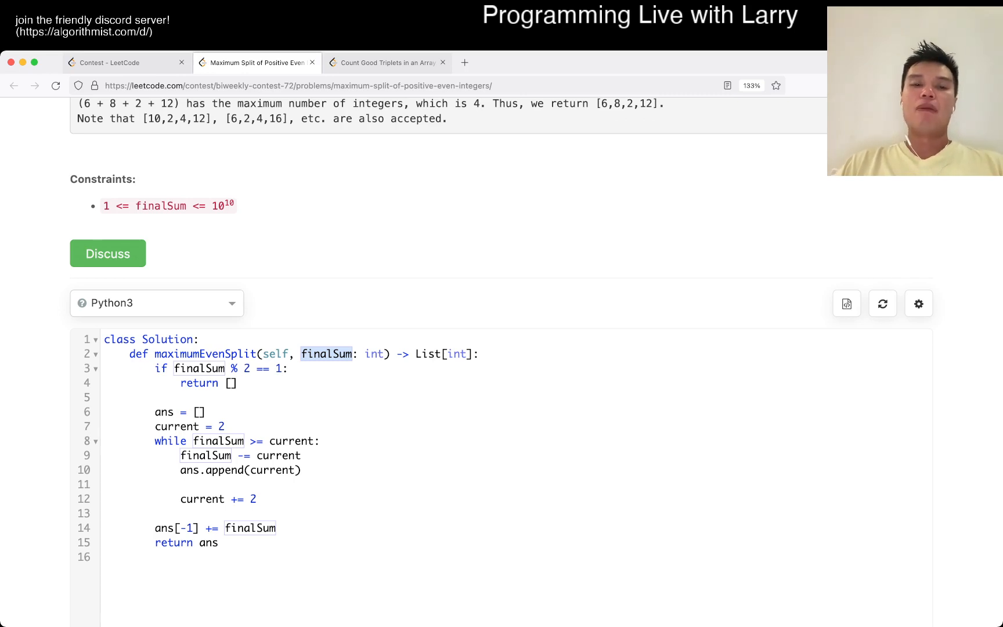
{"action": "left_click", "coordinate": [220, 368]}
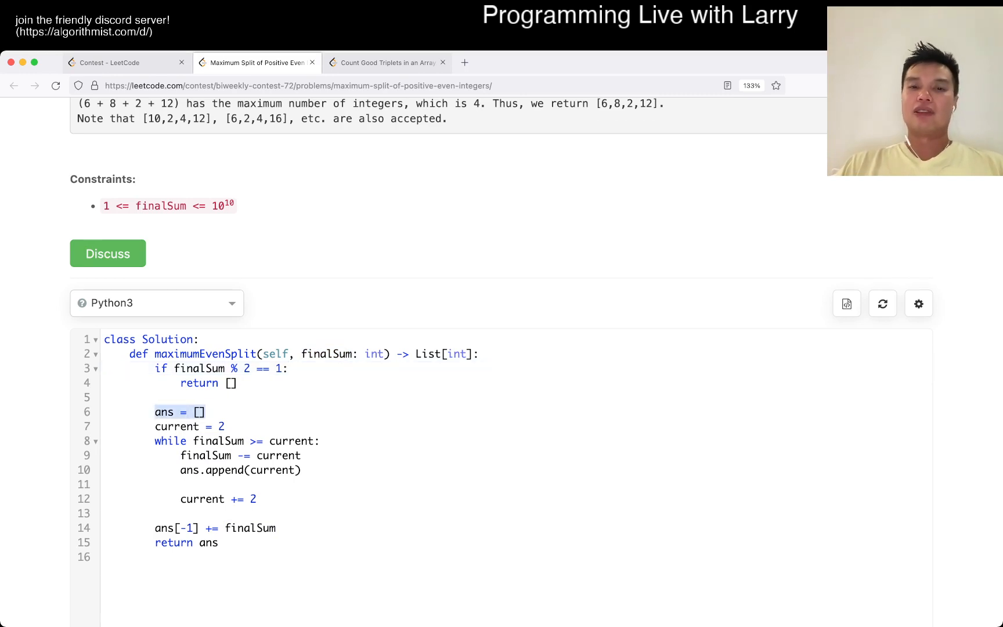
{"action": "scroll", "scroll_direction": "up", "scroll_amount": 3}
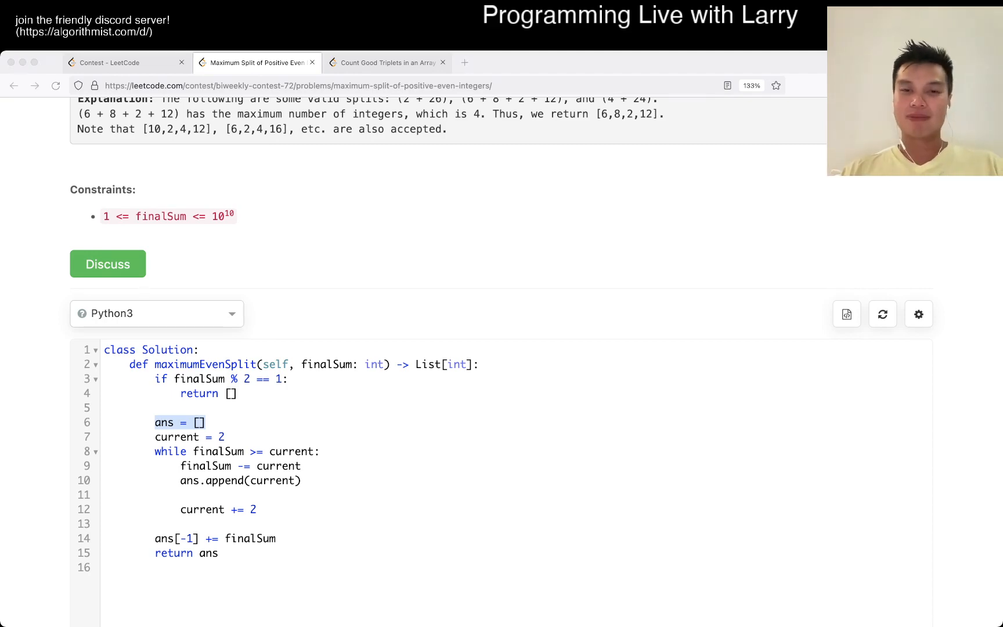
- Reset the editor to the default Python3 Solution template, discarding the greedy code
{"action": "left_click", "coordinate": [256, 63]}
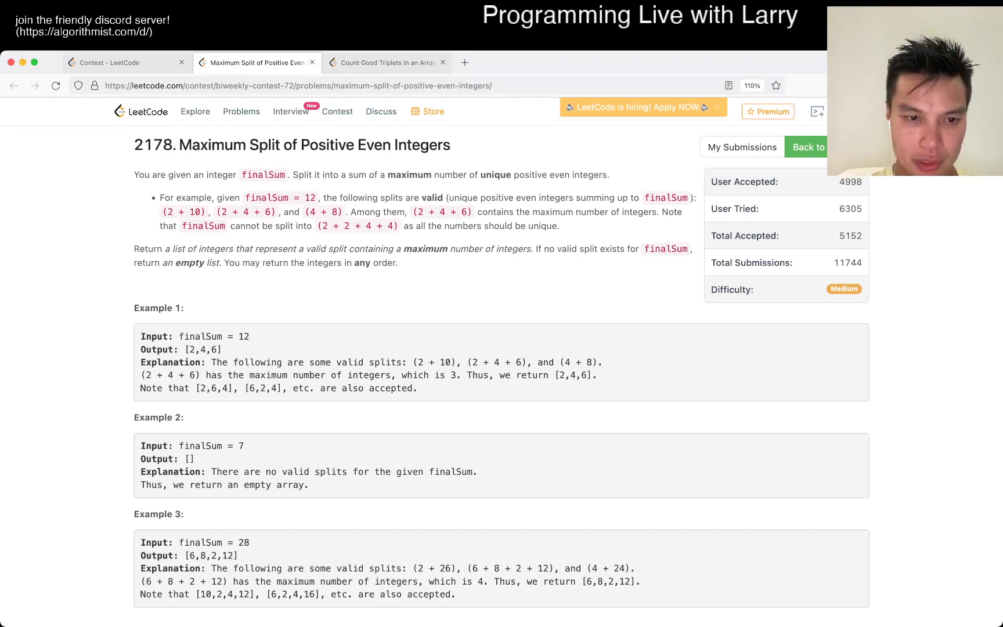
{"action": "scroll", "scroll_direction": "down", "scroll_amount": 3}
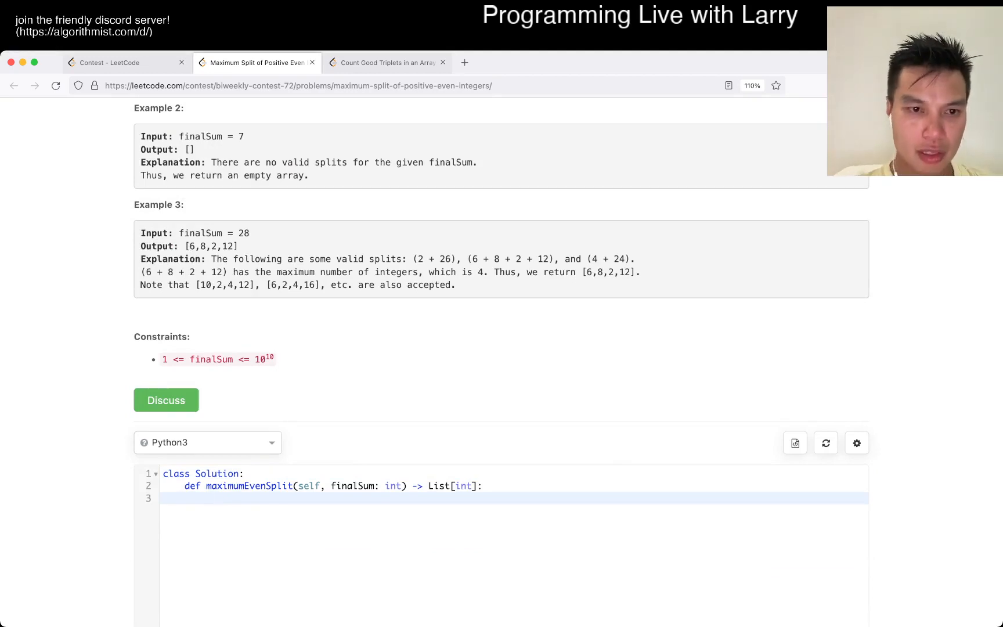
- Start the method body with ans = [] and an odd check on finalSum % 2 == 1
{"action": "double_click", "coordinate": [211, 359]}
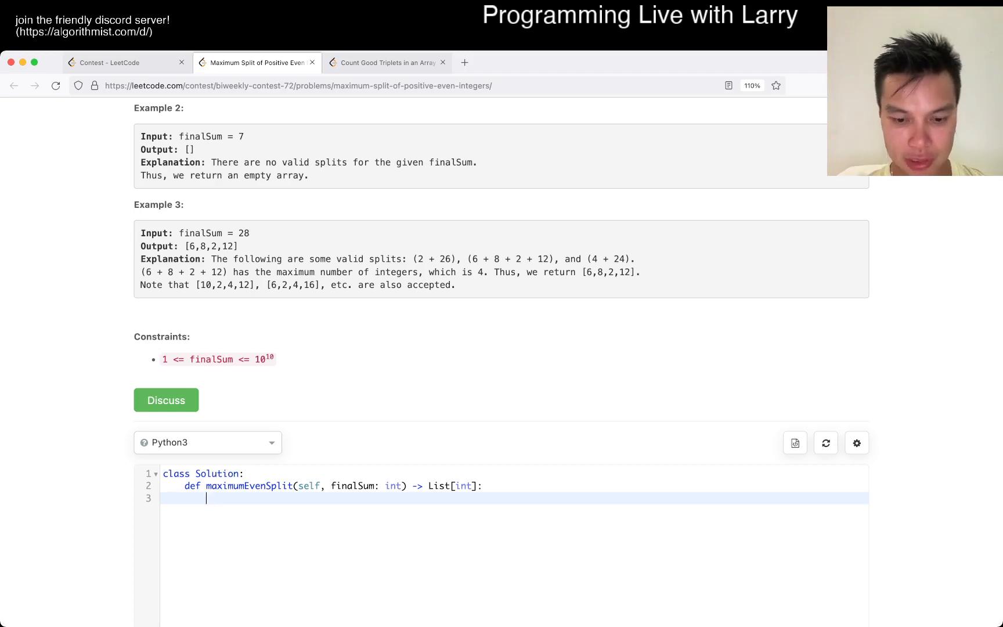
{"action": "type", "text": "ans = []"}
{"action": "type", "text": "while finalSum >"}
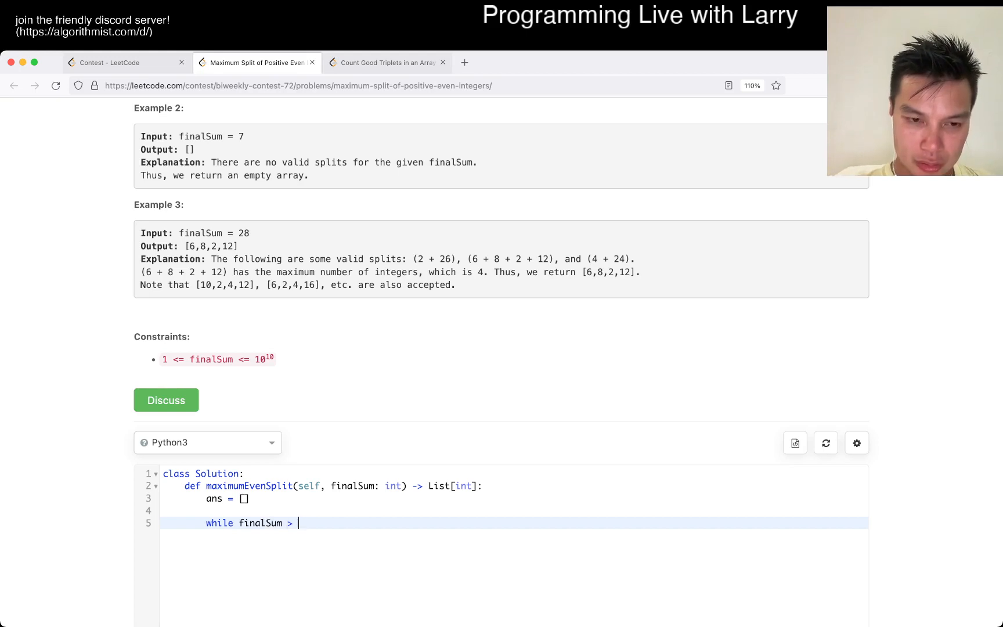
{"action": "type", "text": "0:"}
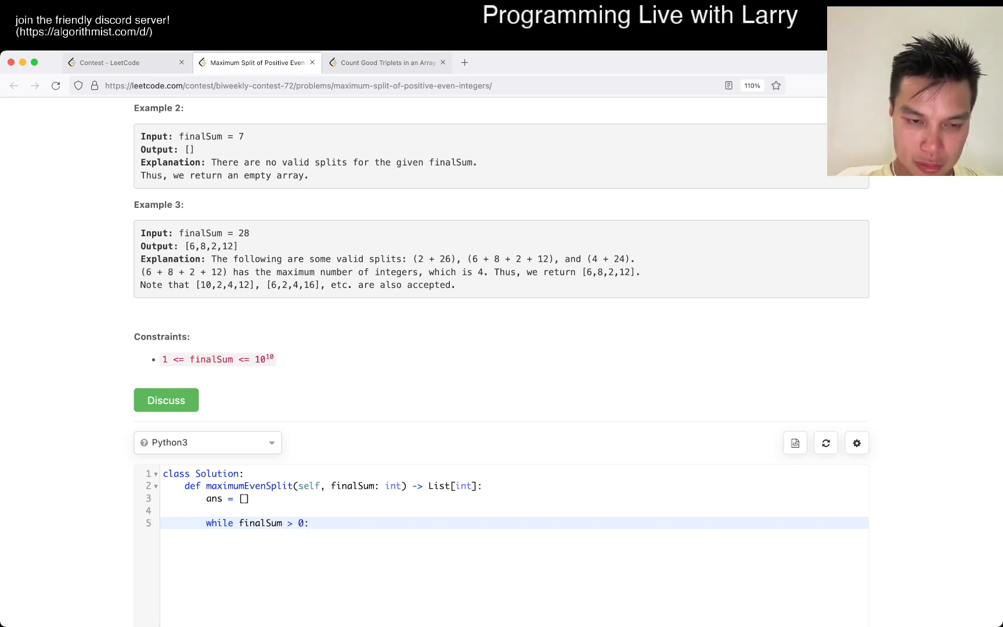
{"action": "key", "text": "Backspace"}
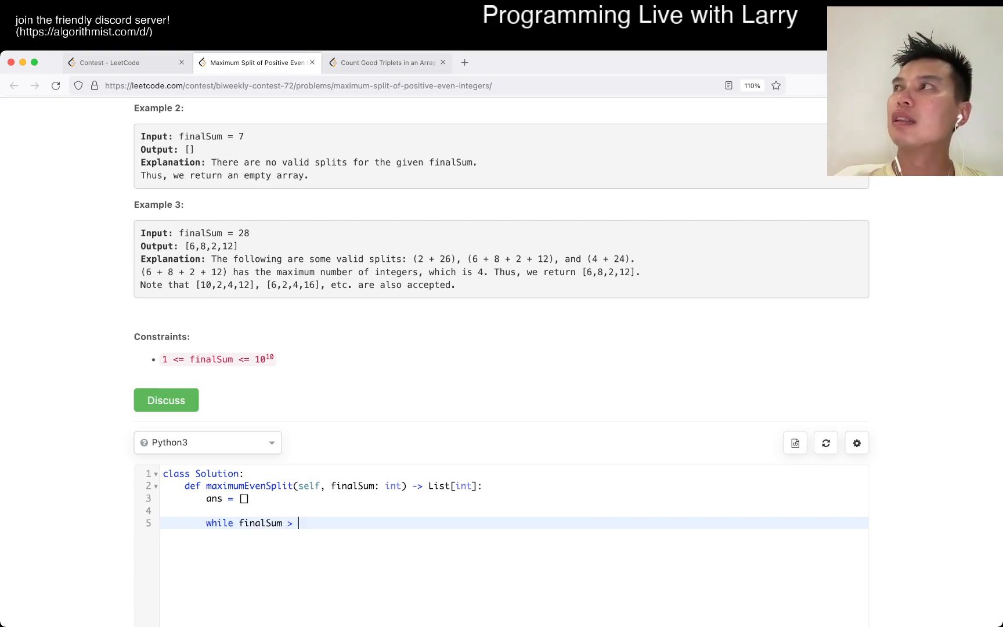
{"action": "scroll", "scroll_direction": "up", "scroll_amount": 3}
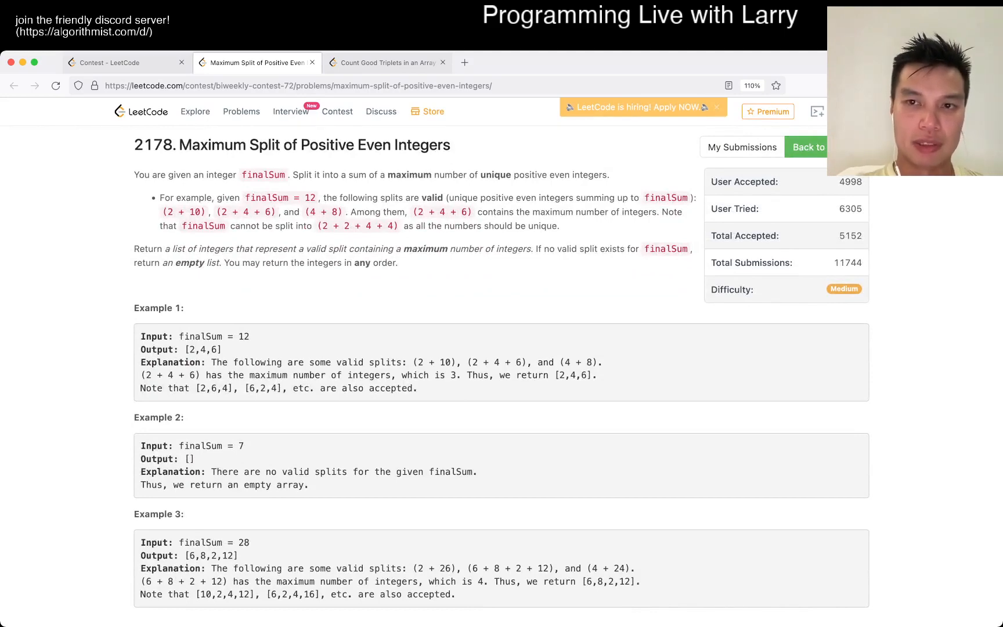
{"action": "scroll", "scroll_direction": "down", "scroll_amount": 3}
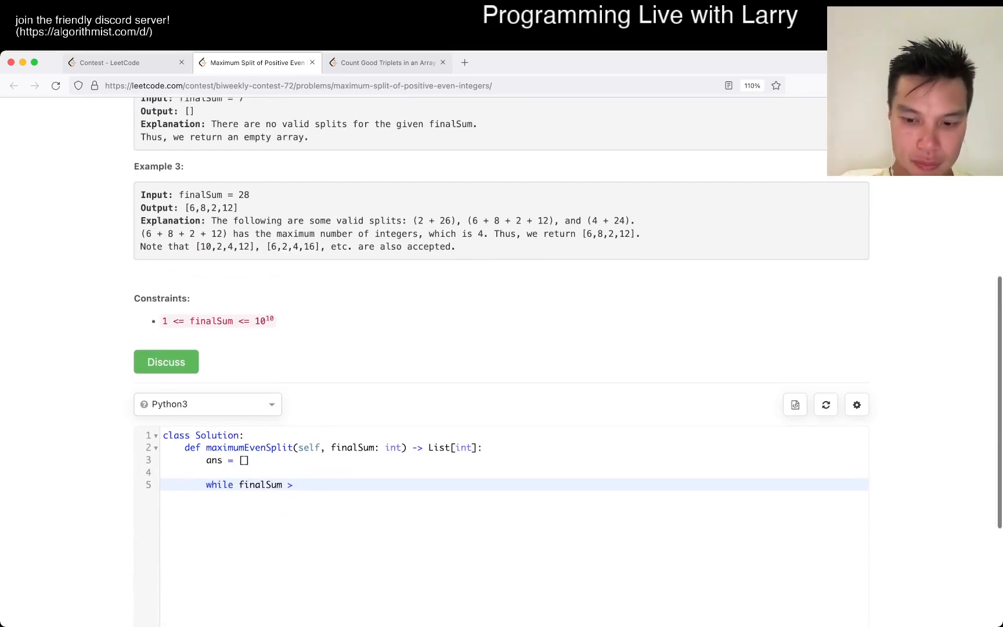
{"action": "type", "text": "if"}
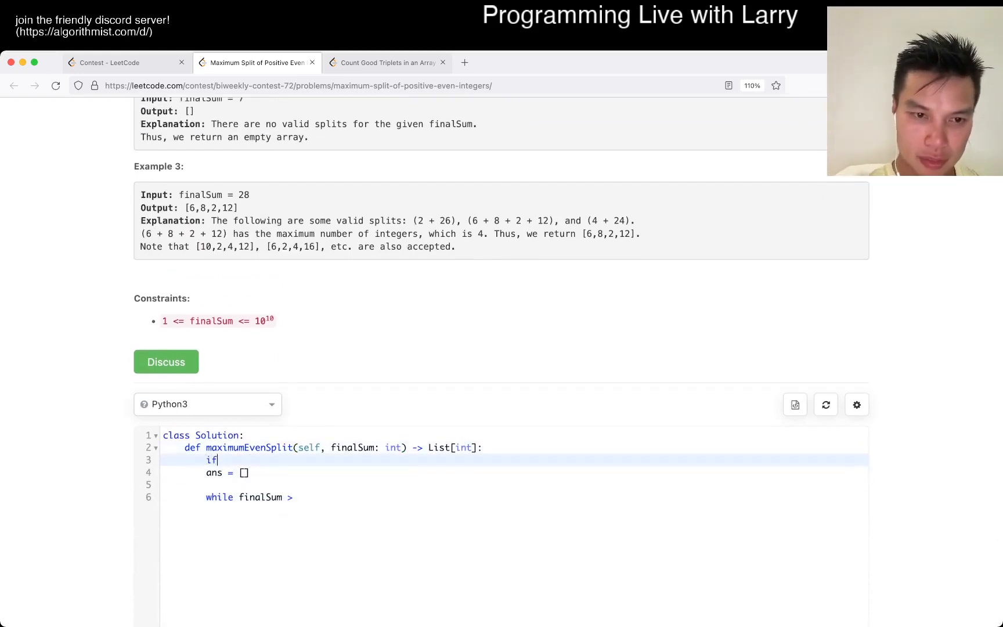
{"action": "type", "text": "finalSum % 2"}
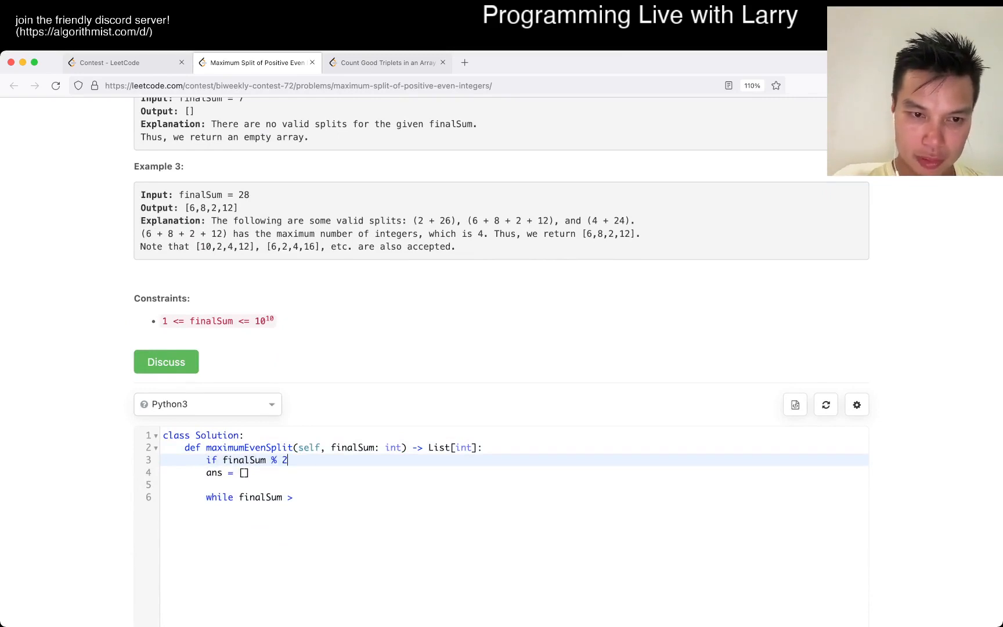
{"action": "type", "text": "== 1:"}
{"action": "type", "text": "return []"}
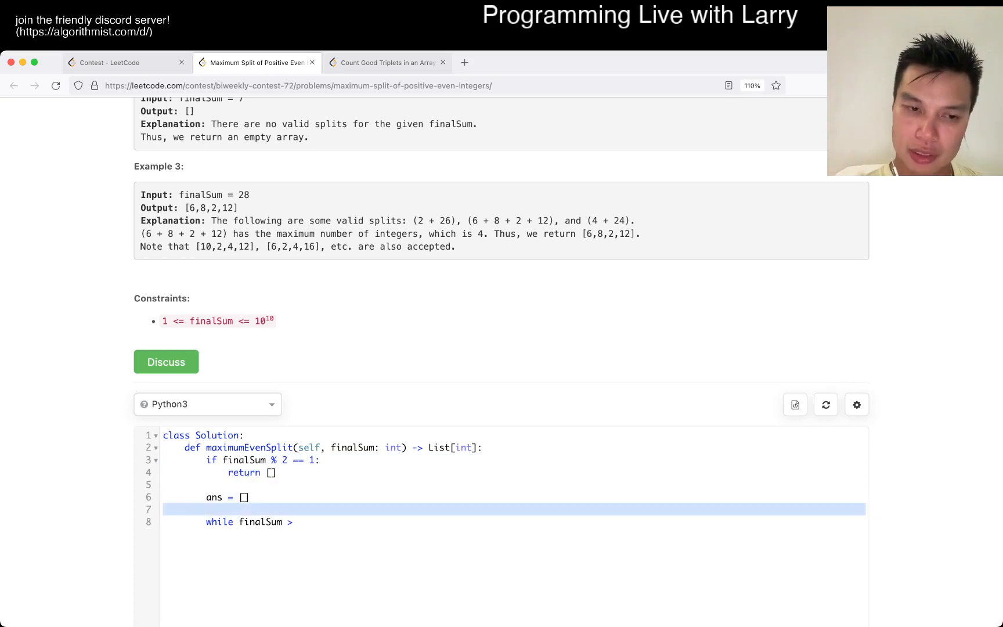
{"action": "key", "text": "Backspace"}
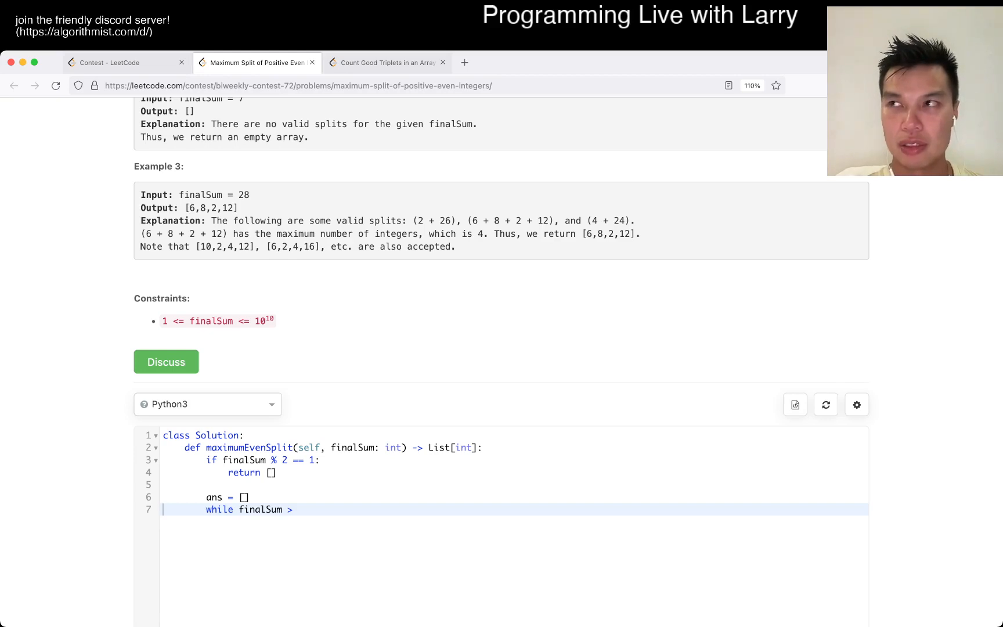
- Add current = 2 and the while-loop condition on finalSum versus current
{"action": "left_click", "coordinate": [246, 497]}
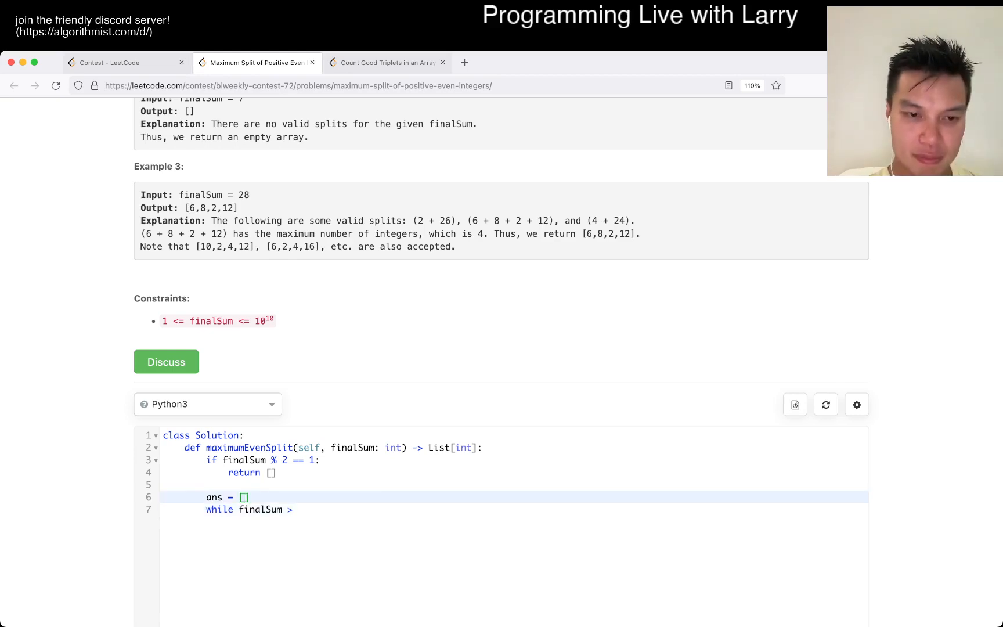
{"action": "type", "text": "2"}
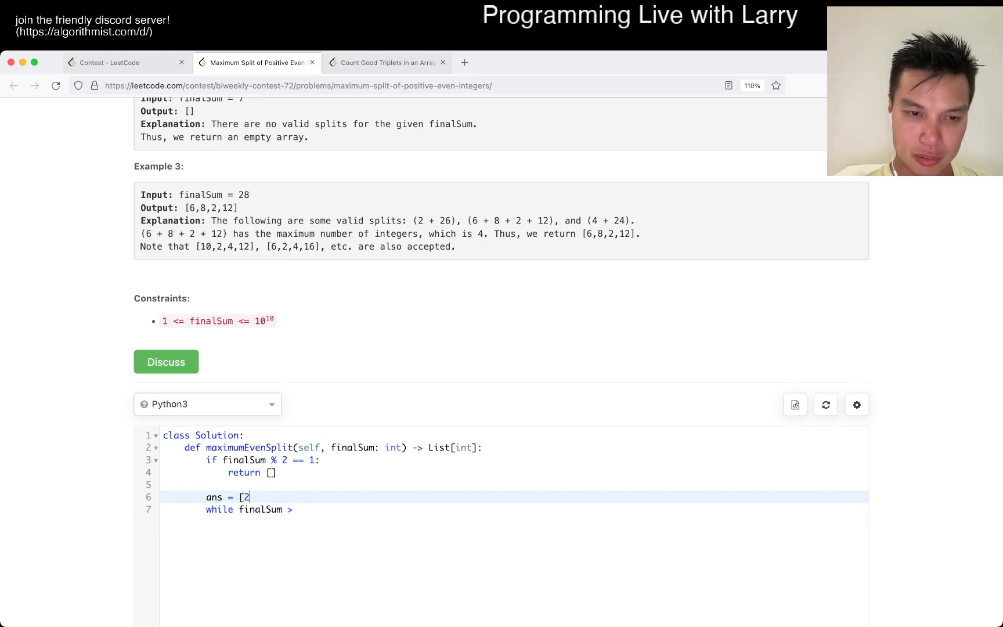
{"action": "key", "text": "Backspace"}
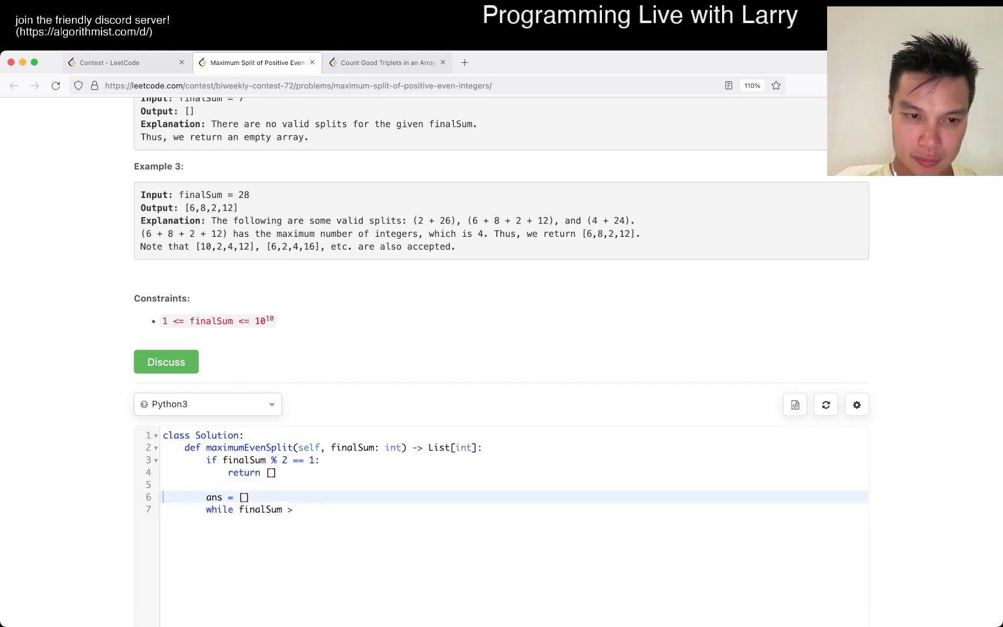
{"action": "type", "text": "current = 2"}
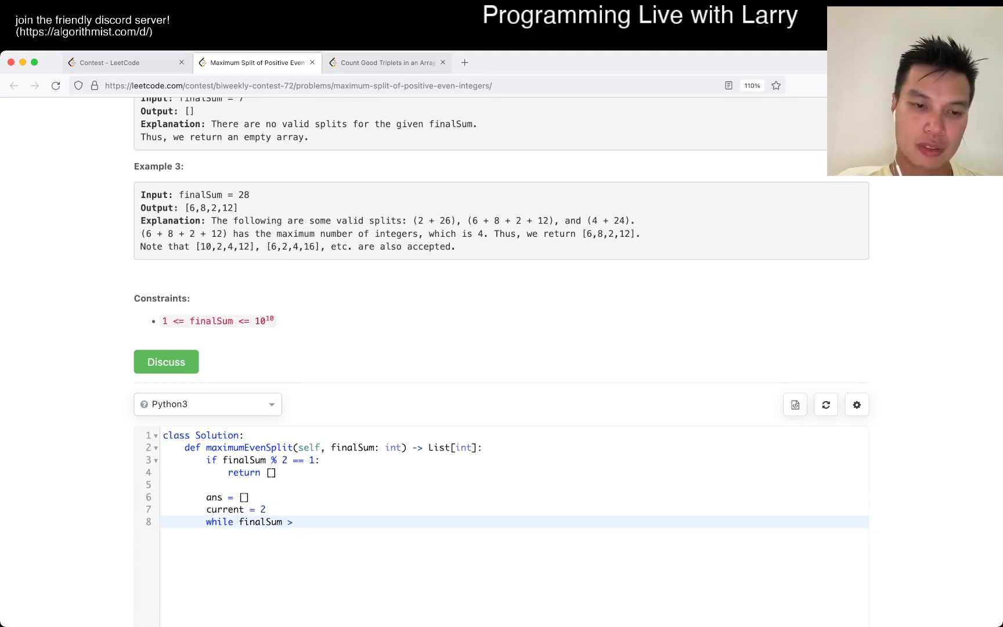
{"action": "type", "text": "-"}
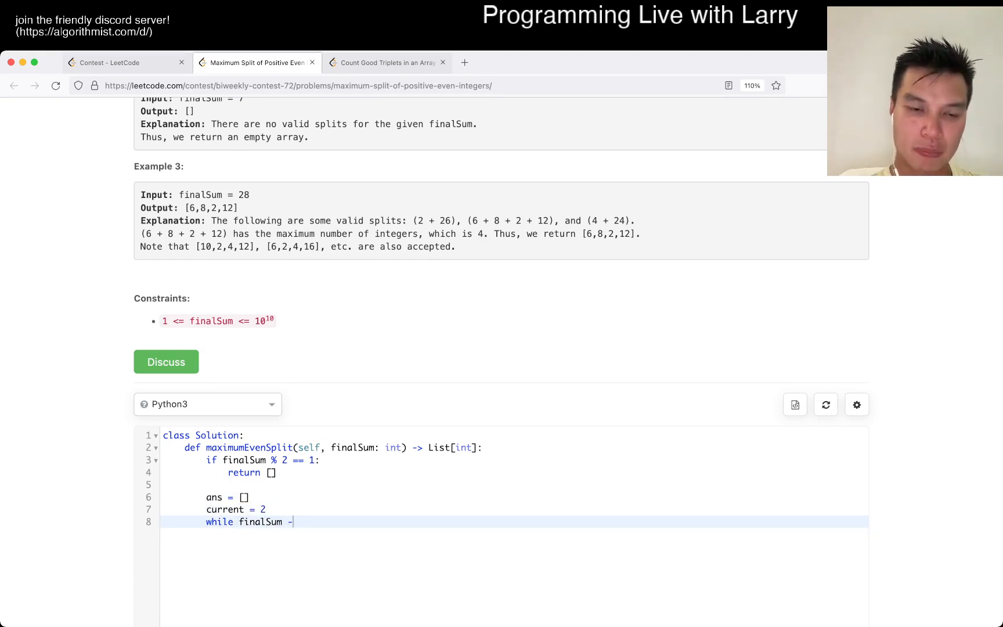
{"action": "type", "text": ">"}
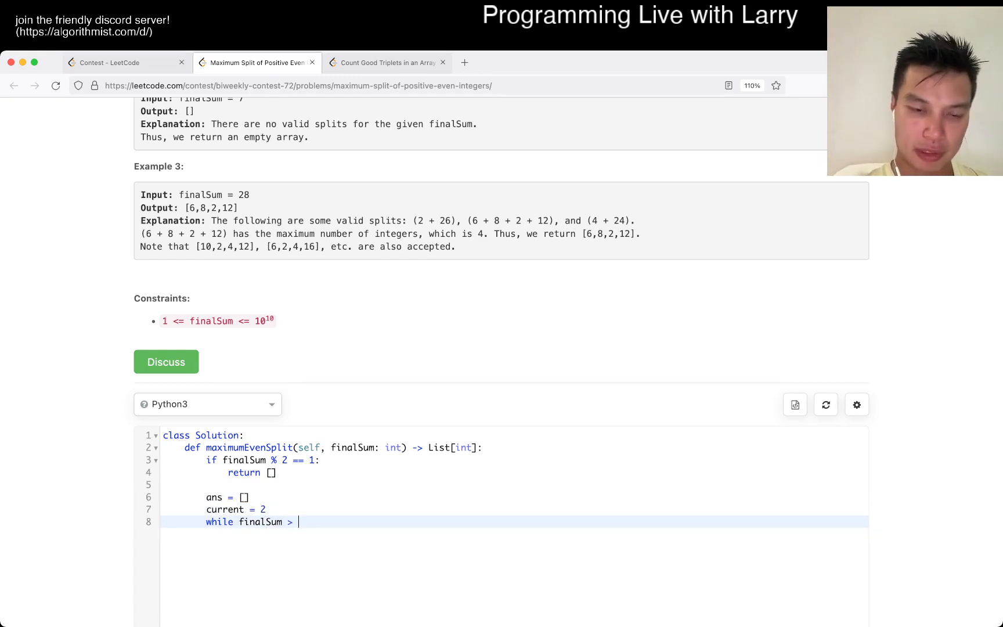
{"action": "type", "text": "current"}
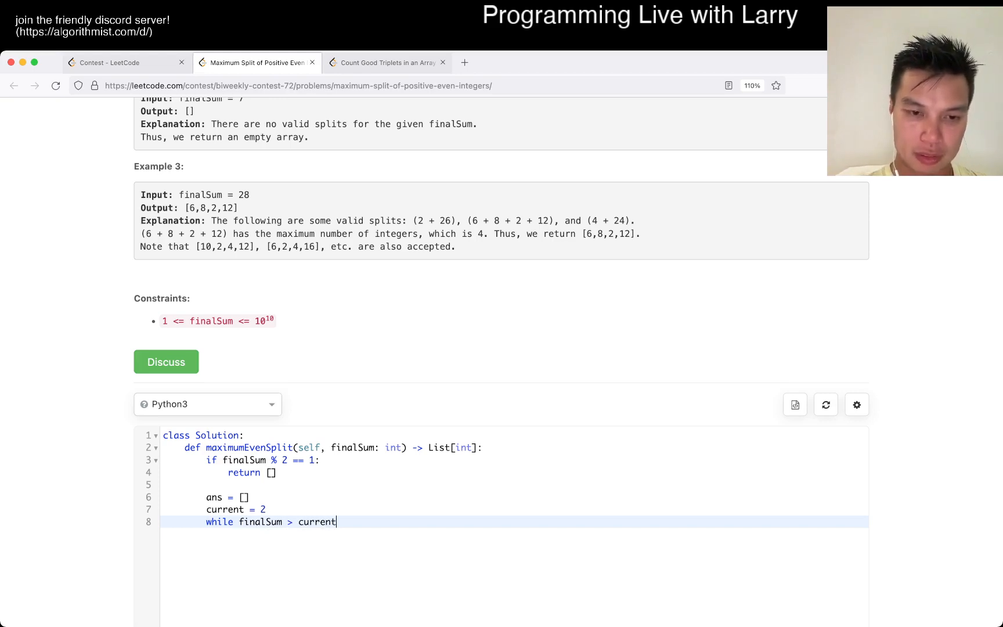
{"action": "type", "text": "= current:"}
{"action": "type", "text": "finalSum -= current"}
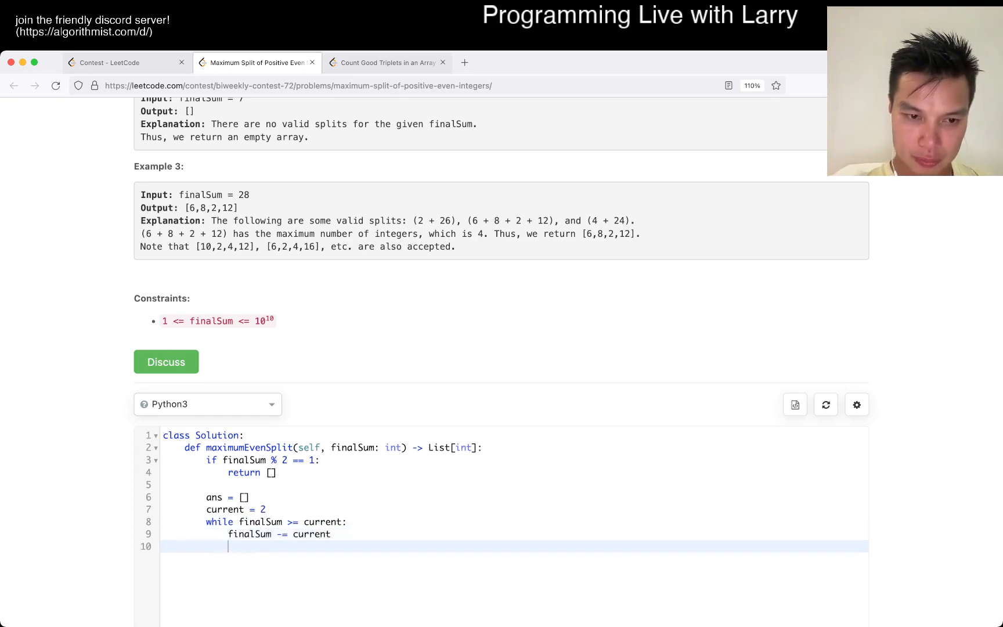
- Append current to ans inside the loop and add an if len(ans) >= 2 check
{"action": "type", "text": "ans.append(current)"}
{"action": "type", "text": "current += 2"}
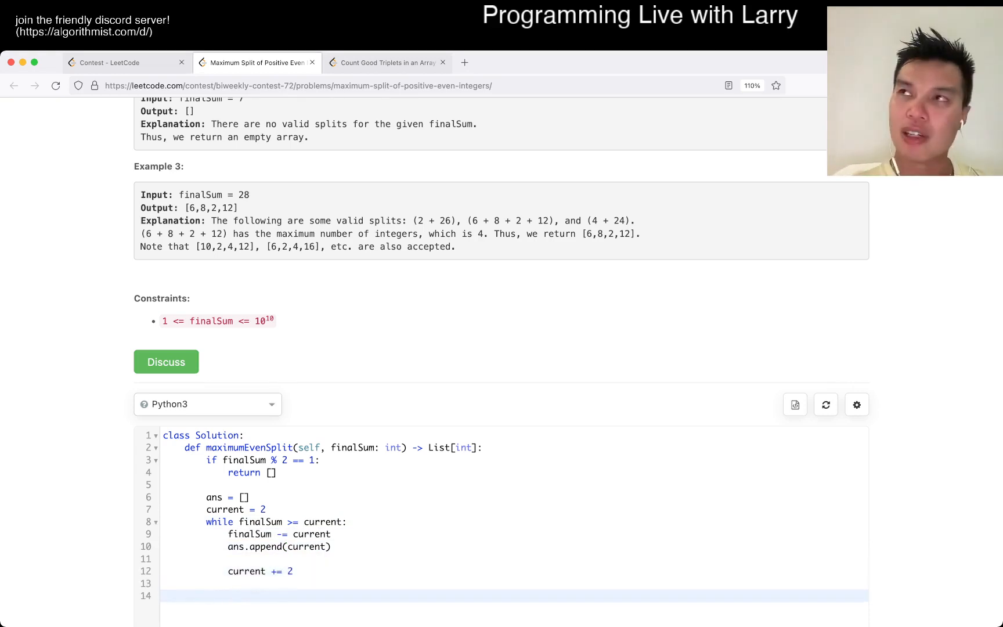
{"action": "type", "text": "if"}
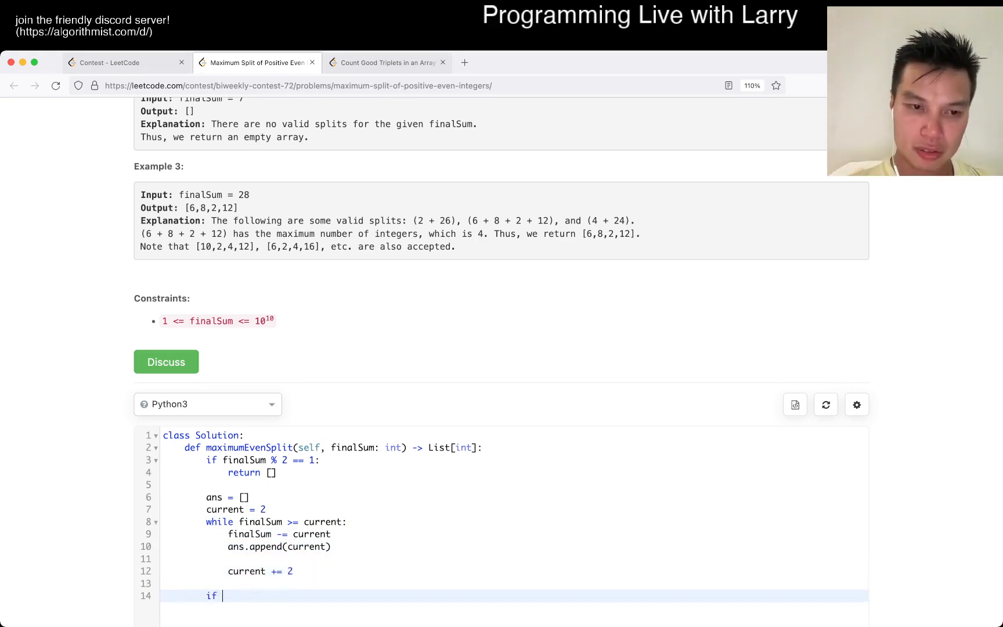
{"action": "type", "text": "len(ans)"}
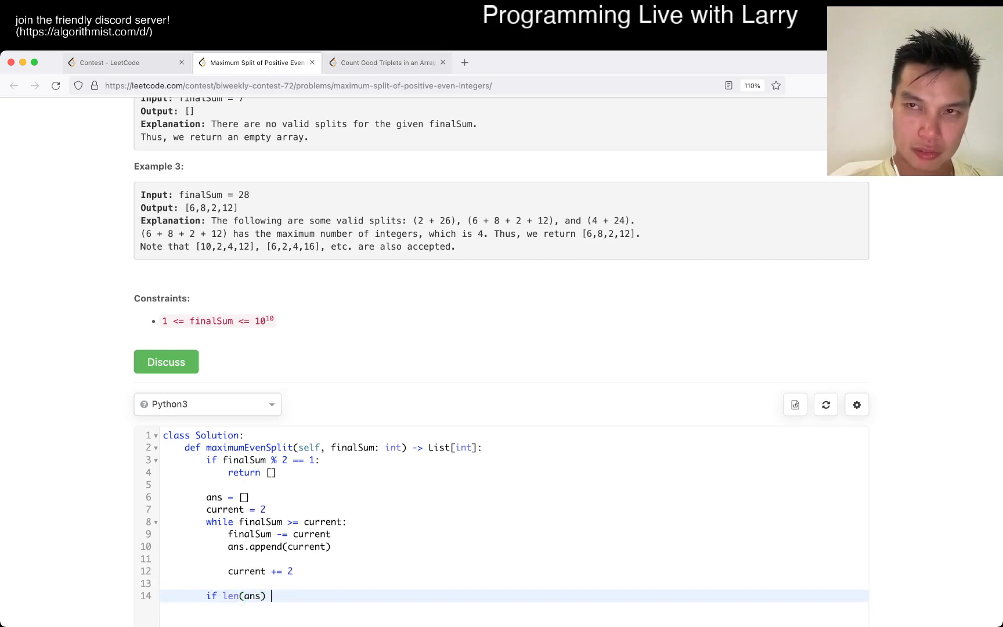
{"action": "type", "text": ">= 2:"}
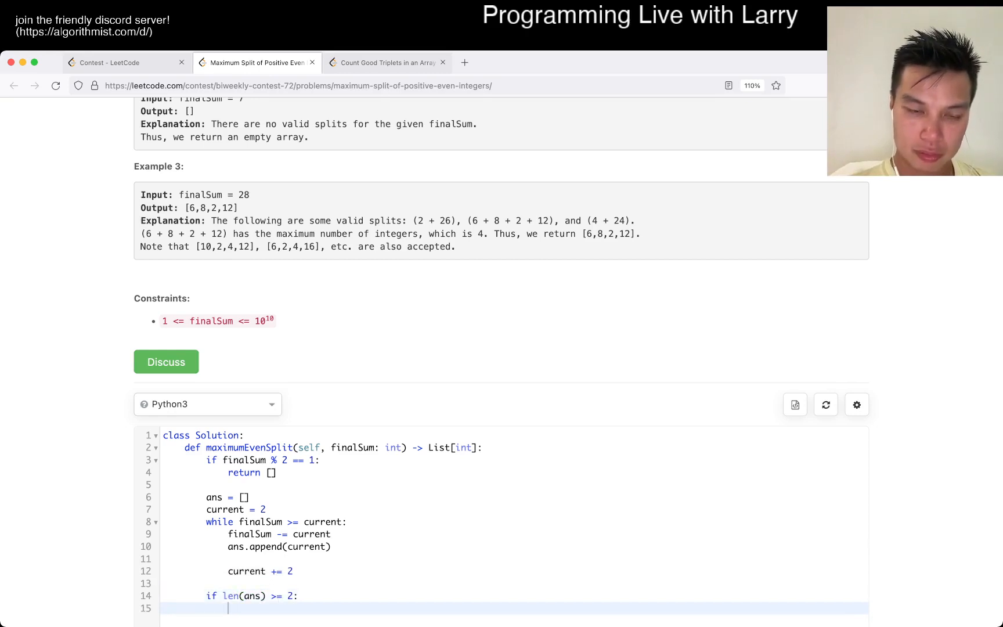
{"action": "scroll", "scroll_direction": "up", "scroll_amount": 3}
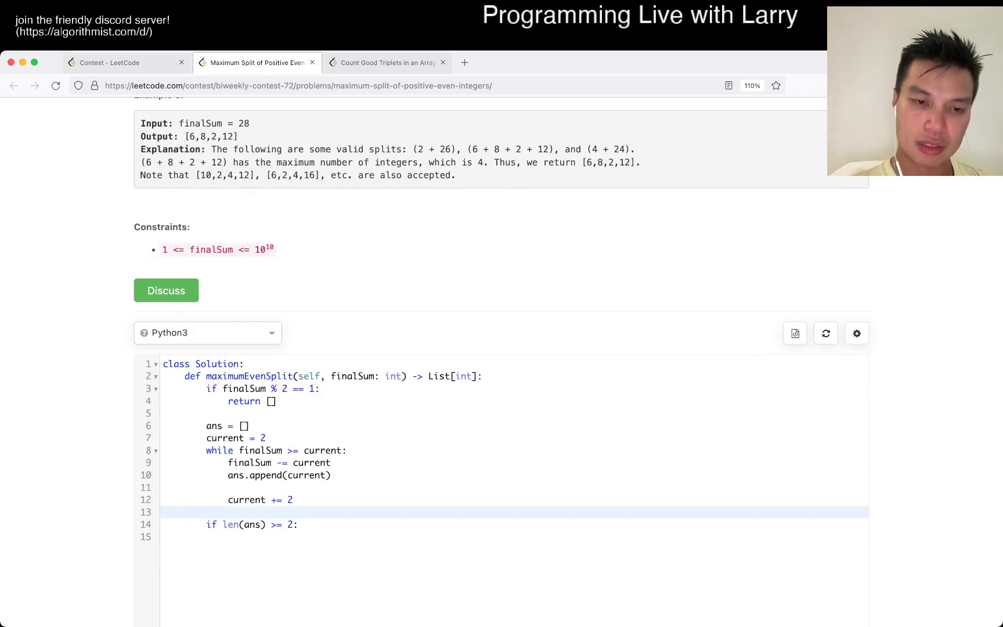
- Finish the code with ans[-1] += current and return ans
{"action": "type", "text": "ans"}
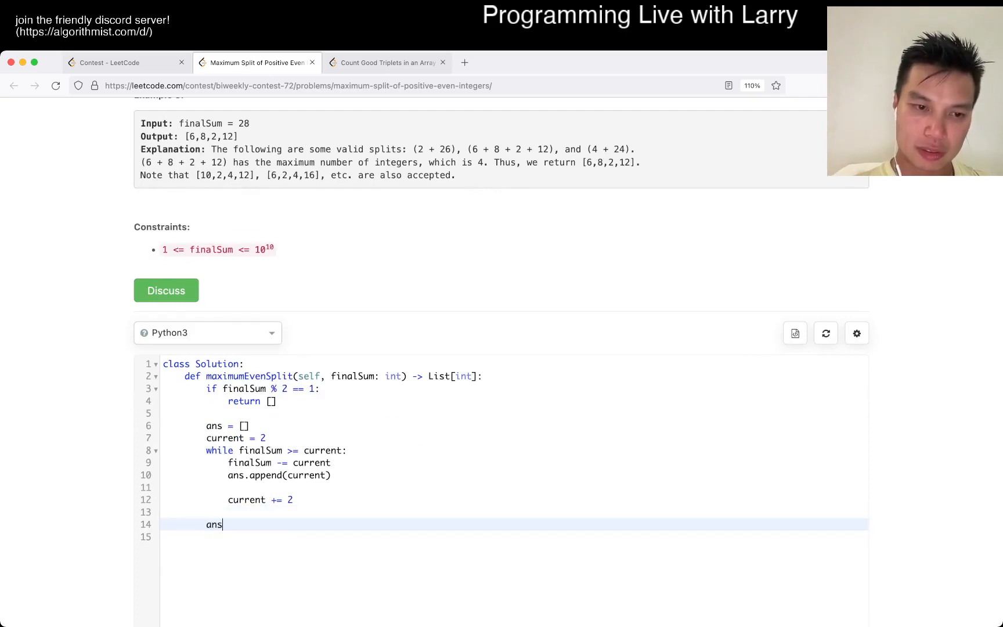
{"action": "type", "text": "[-1] += current"}
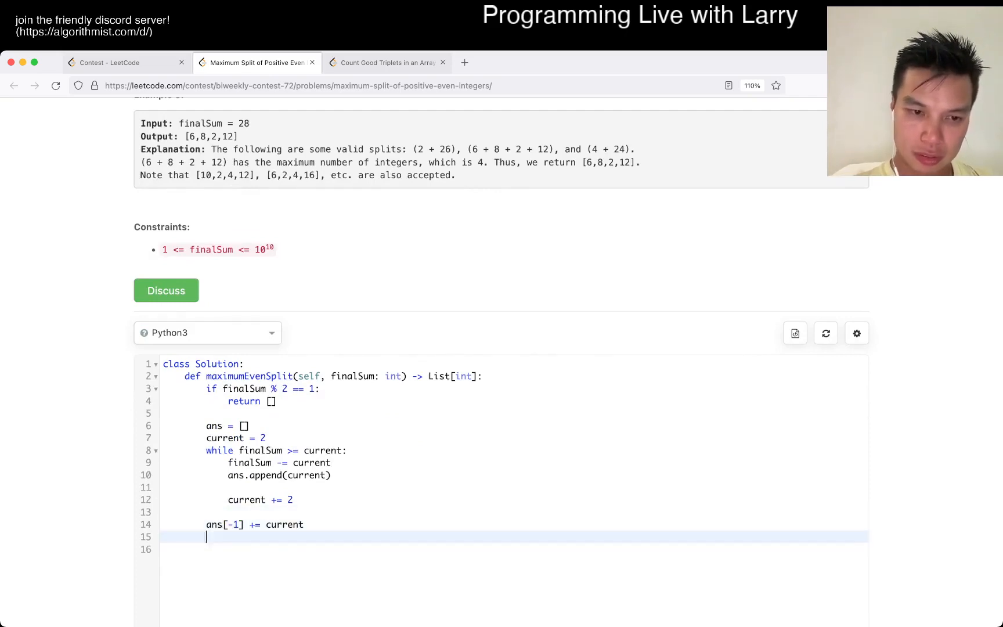
{"action": "type", "text": "return ans"}
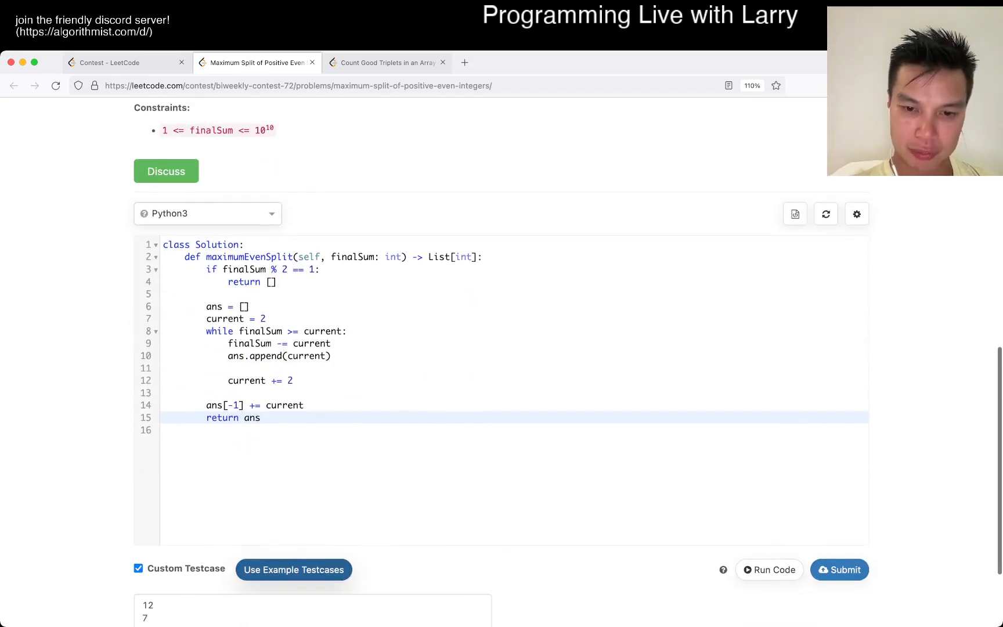
- Run the custom cases 12, 7 and 28 and view results [2,4,14], [] and [2,4,6,18]
{"action": "left_click", "coordinate": [768, 569]}
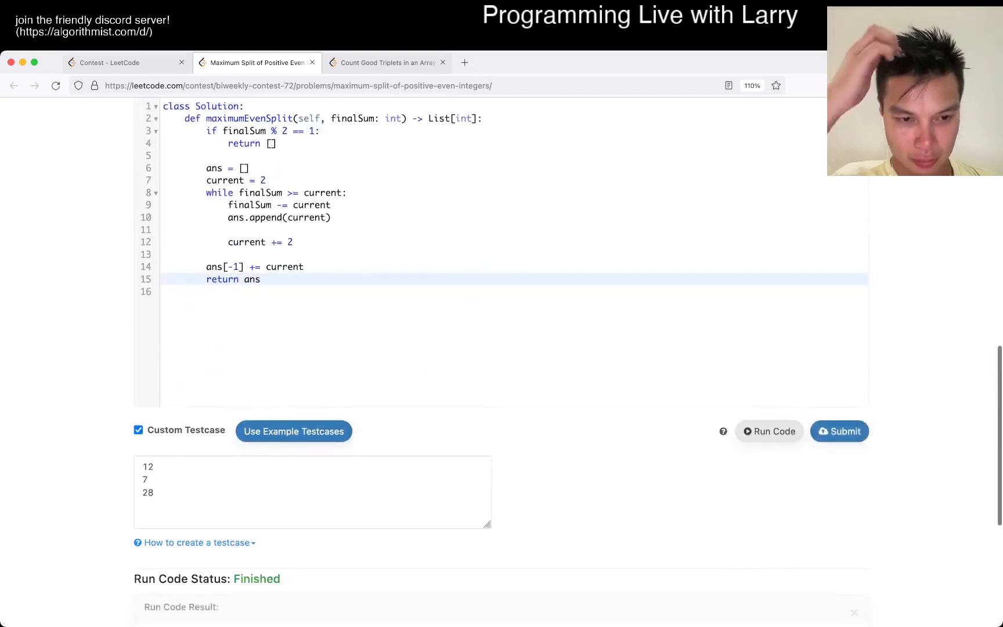
{"action": "scroll", "scroll_direction": "up", "scroll_amount": 3}
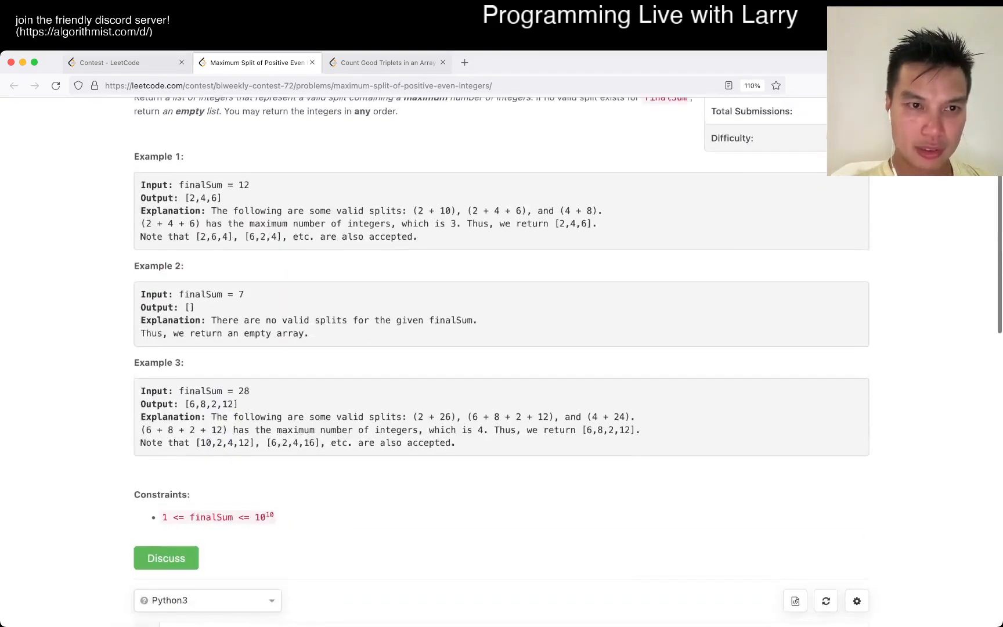
{"action": "left_click", "coordinate": [769, 218]}
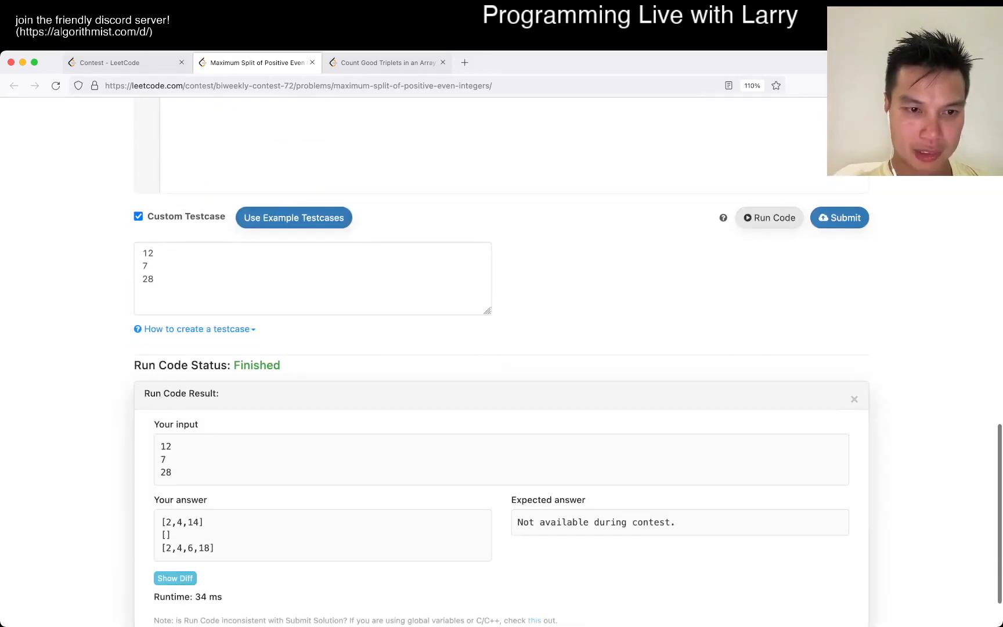
{"action": "scroll", "scroll_direction": "up", "scroll_amount": 3}
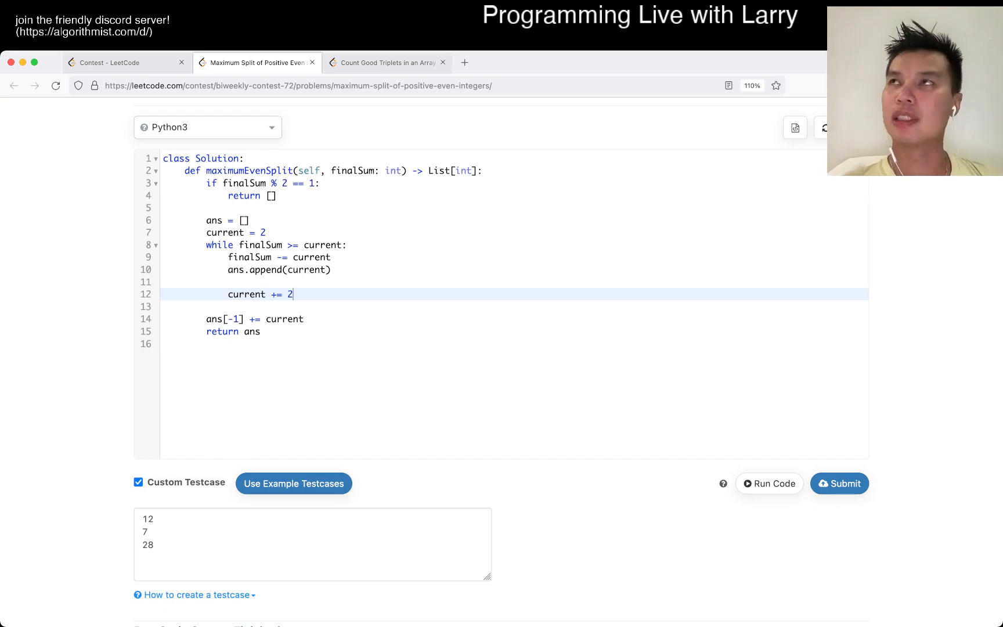
- Add finalSum to the last element instead of current, rerun the custom cases, and submit
{"action": "left_click", "coordinate": [231, 281]}
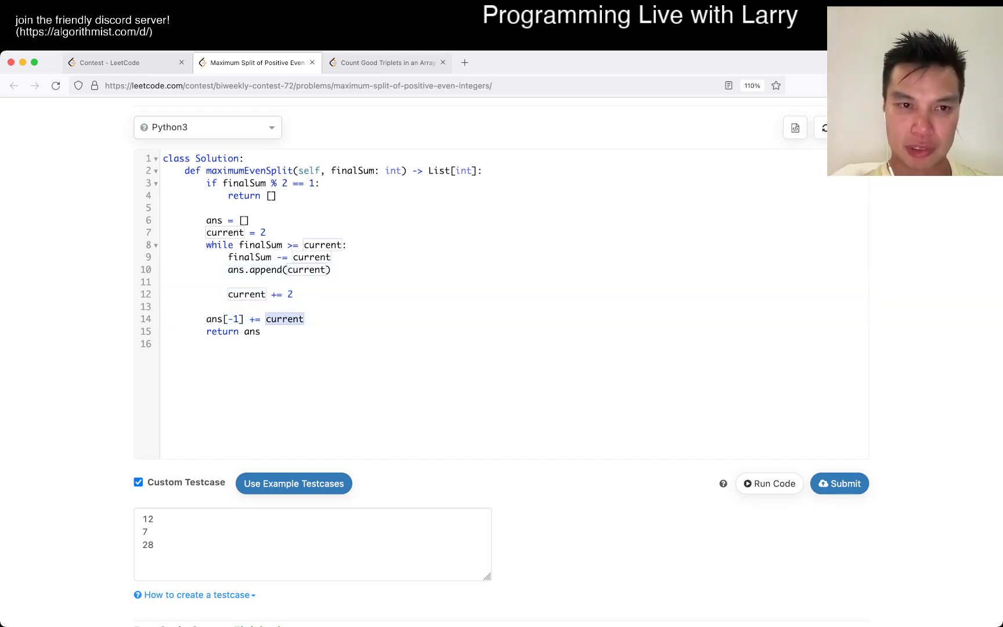
{"action": "type", "text": "finalSum"}
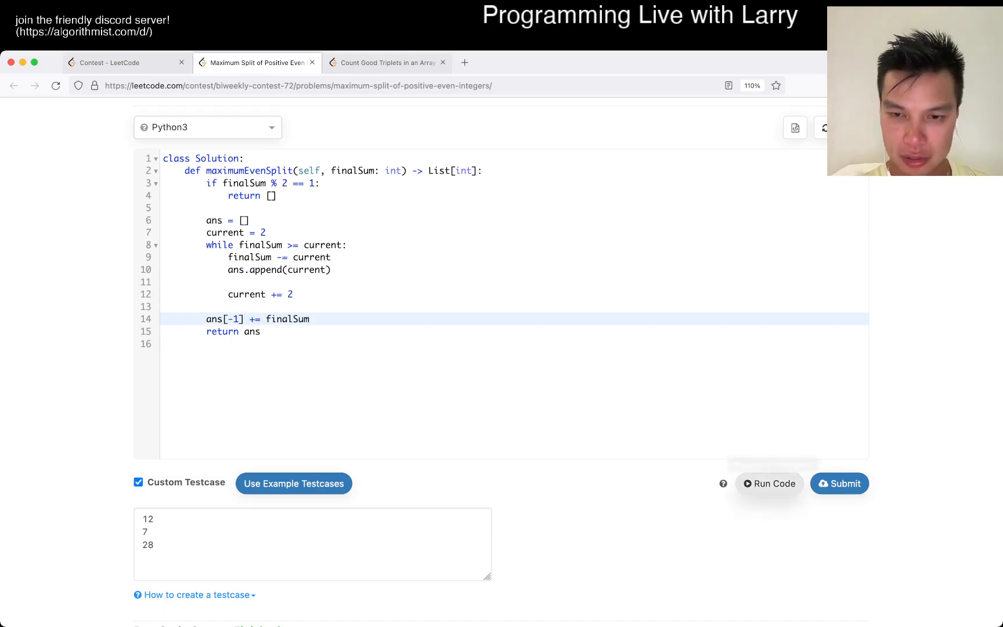
{"action": "left_click", "coordinate": [769, 483]}
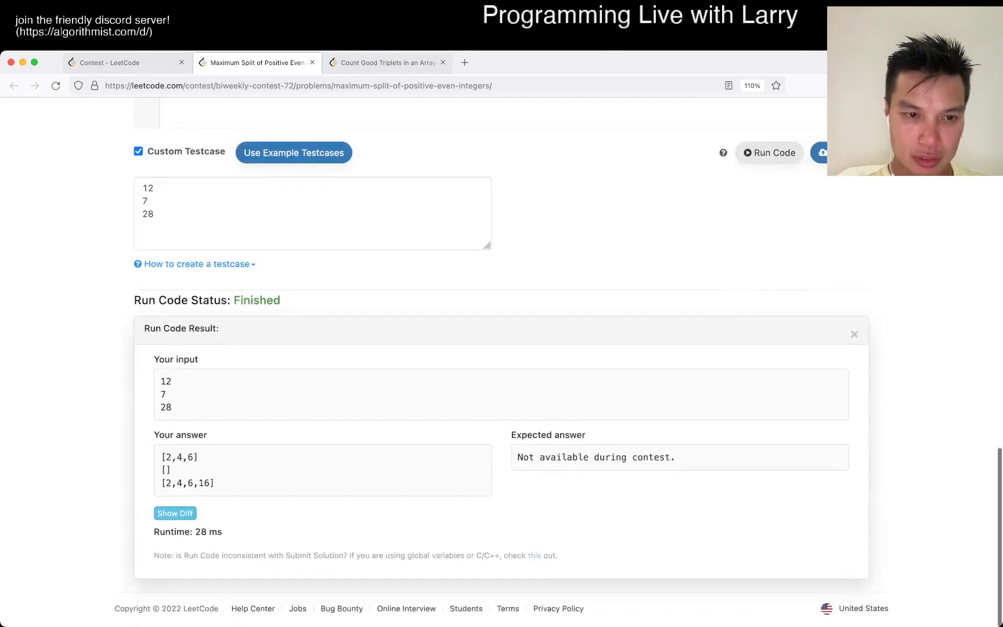
{"action": "scroll", "scroll_direction": "up", "scroll_amount": 3}
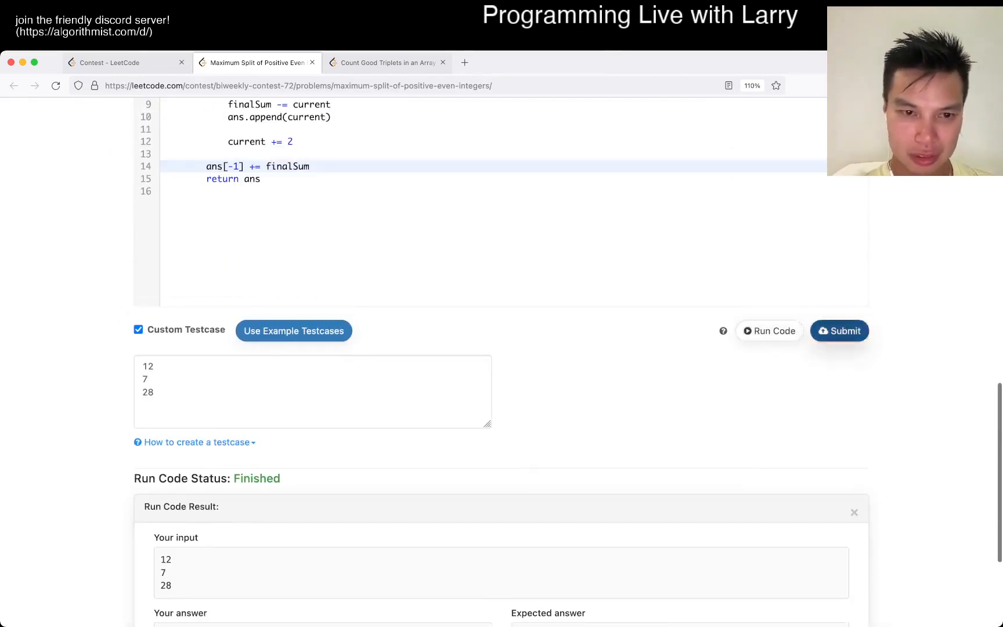
{"action": "left_click", "coordinate": [839, 331]}
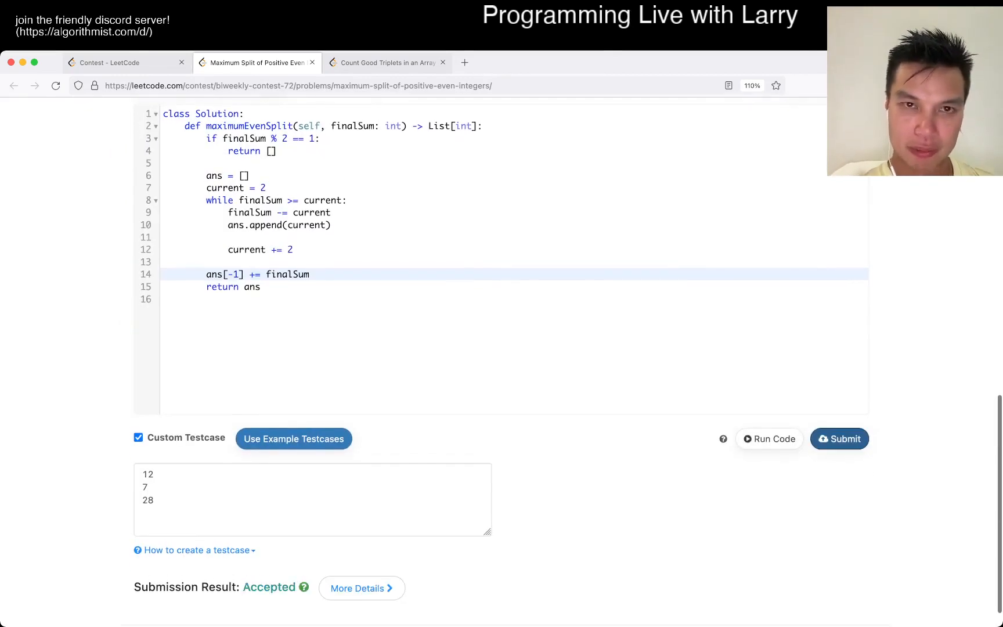